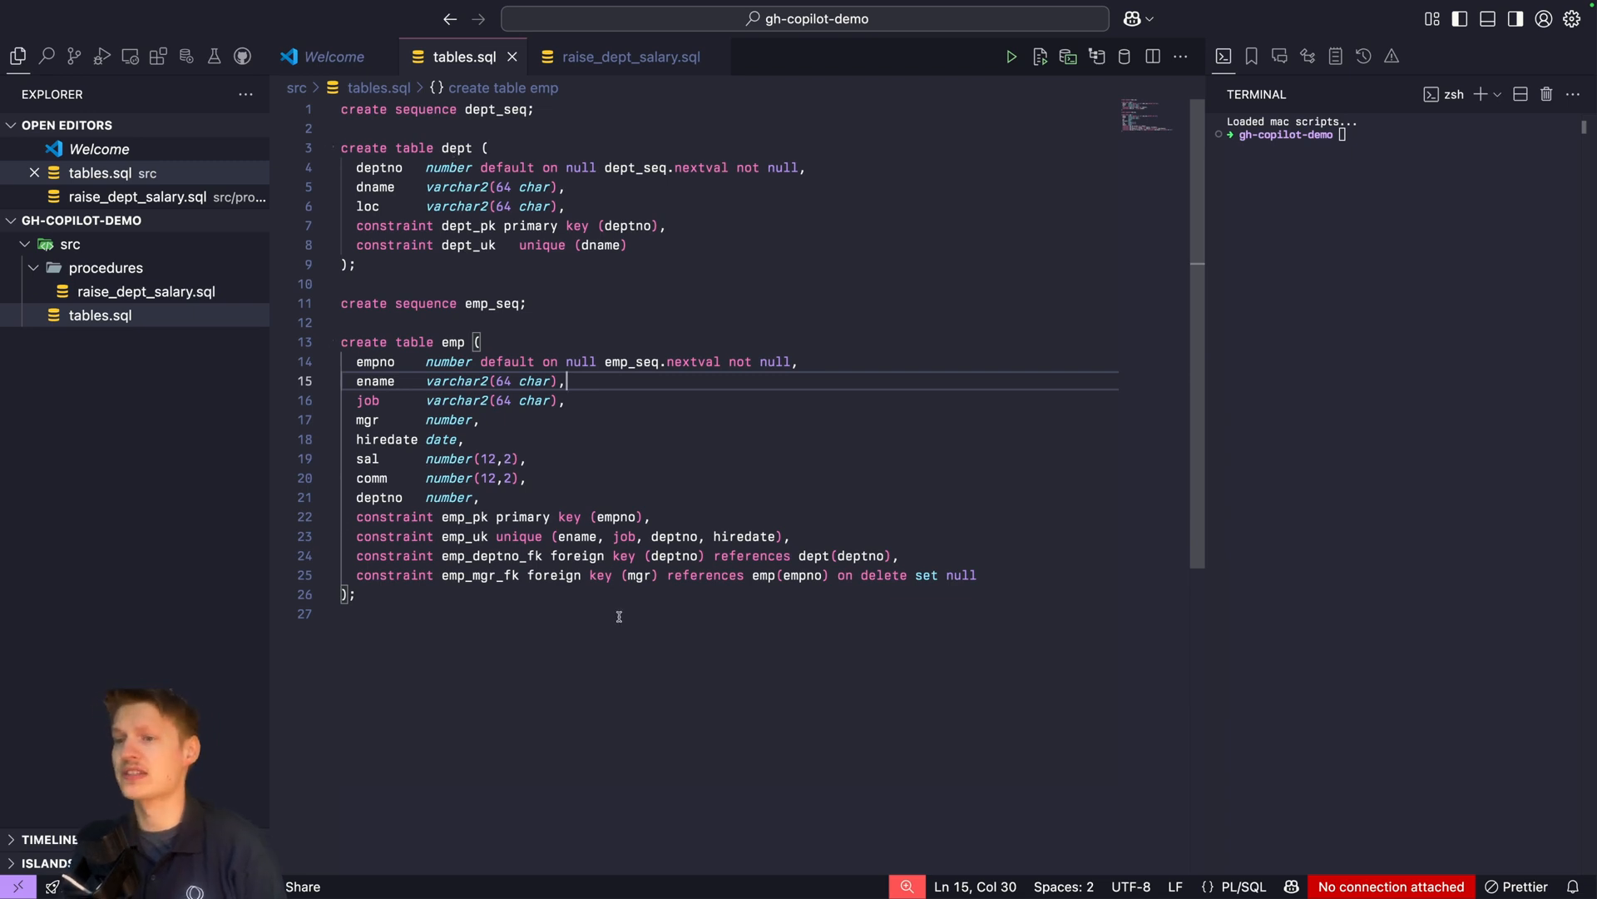
- Show the empty raise_dept_salary.sql file alongside the Copilot agent chat
click(627, 56)
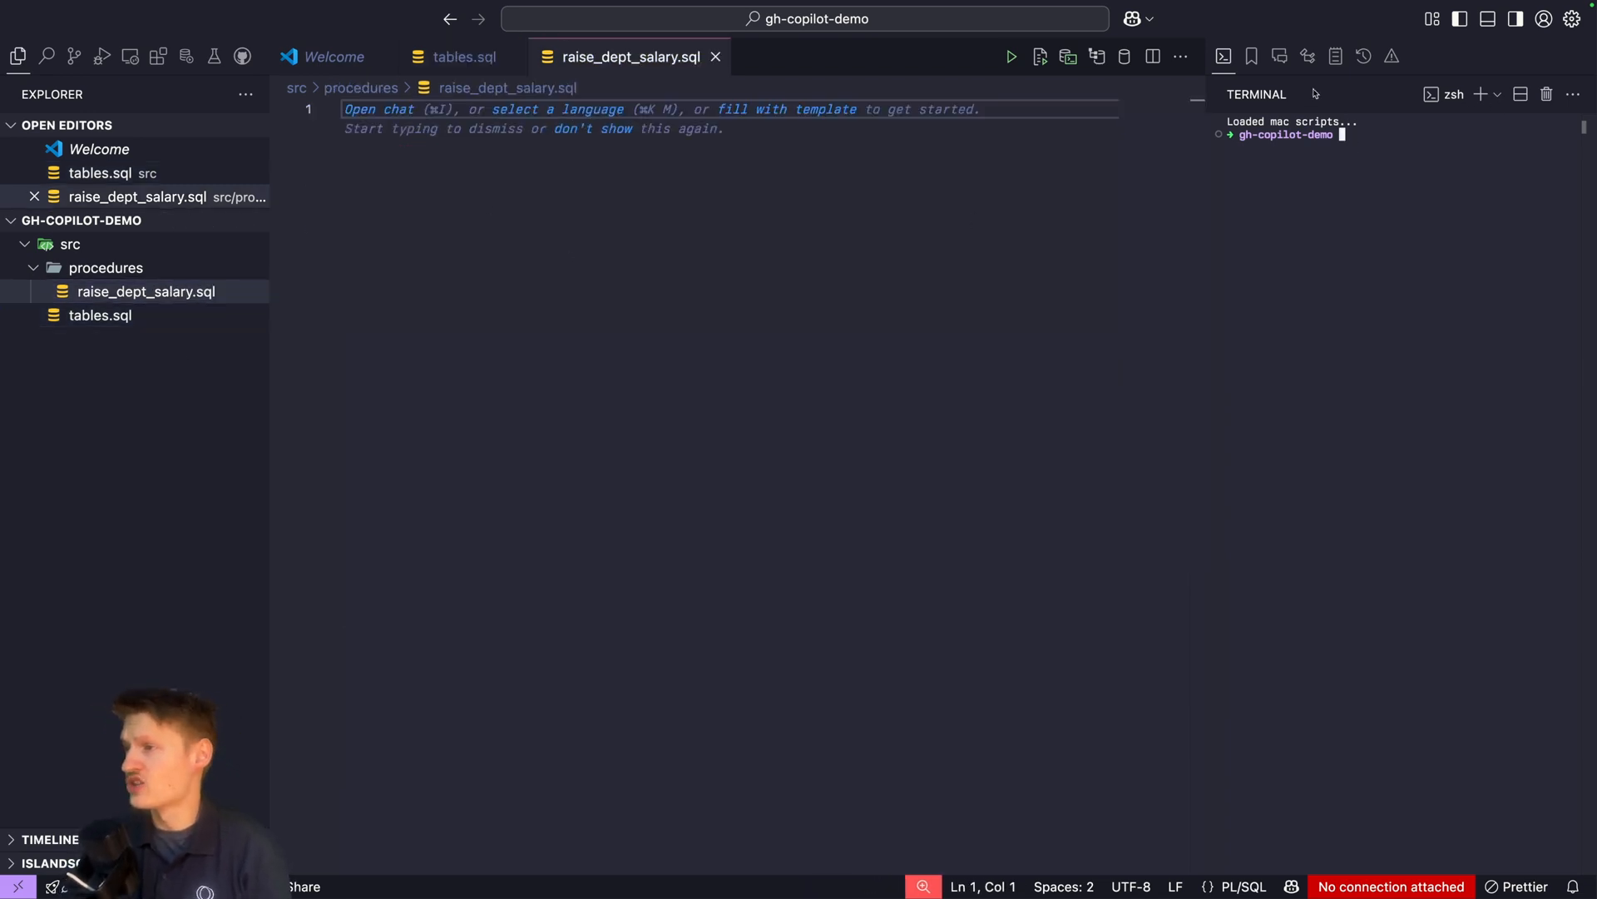
click(1278, 57)
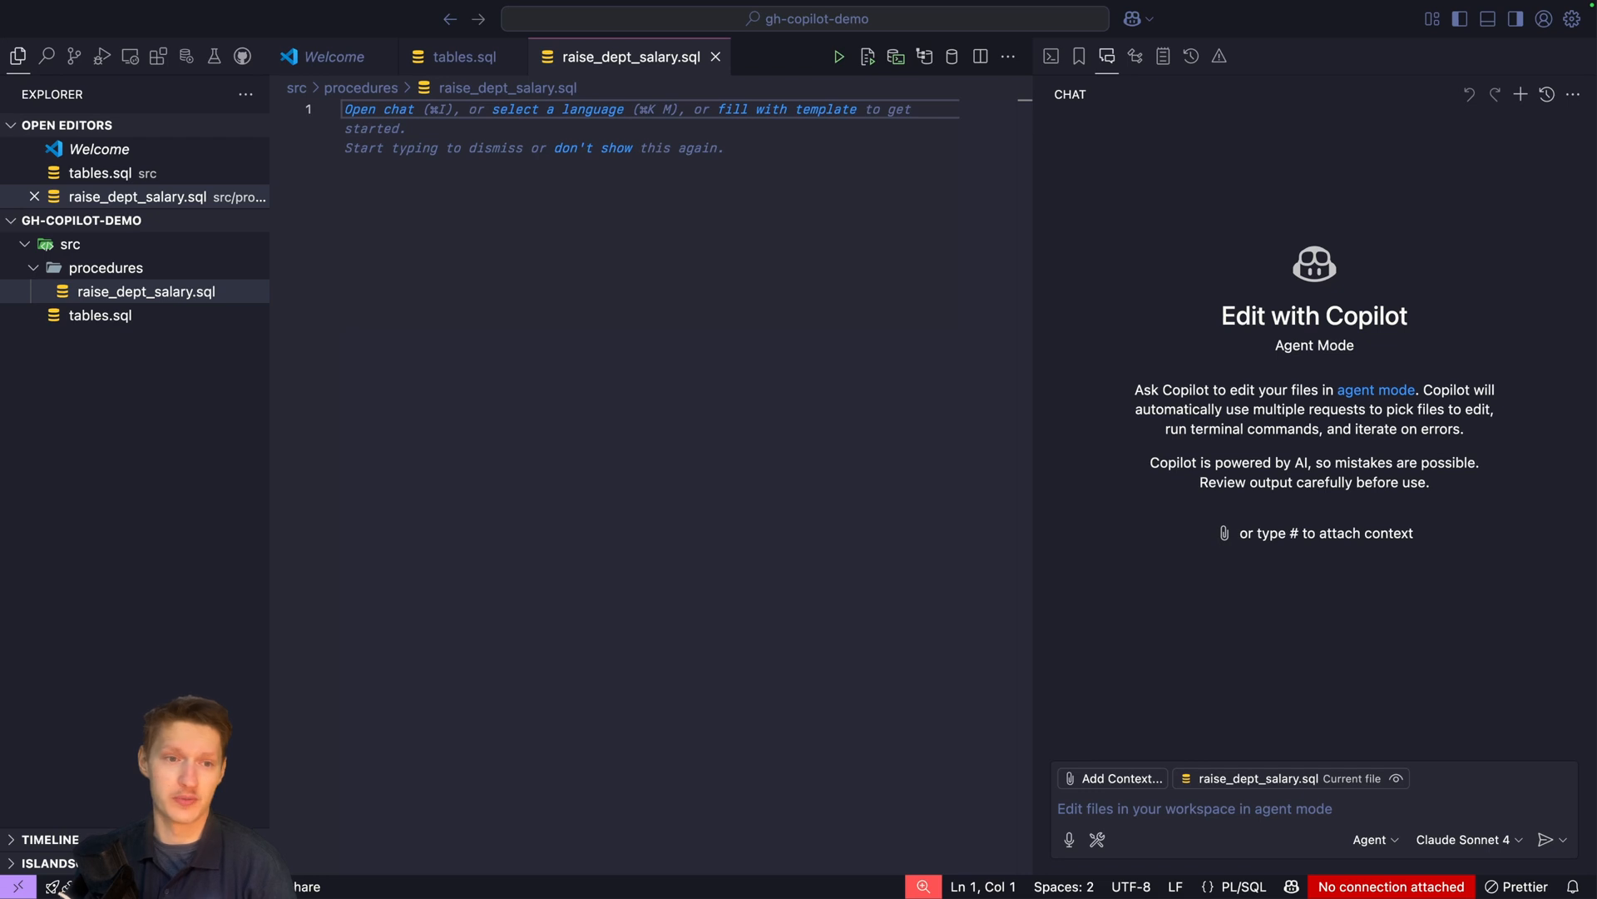
mouse_move(1185, 501)
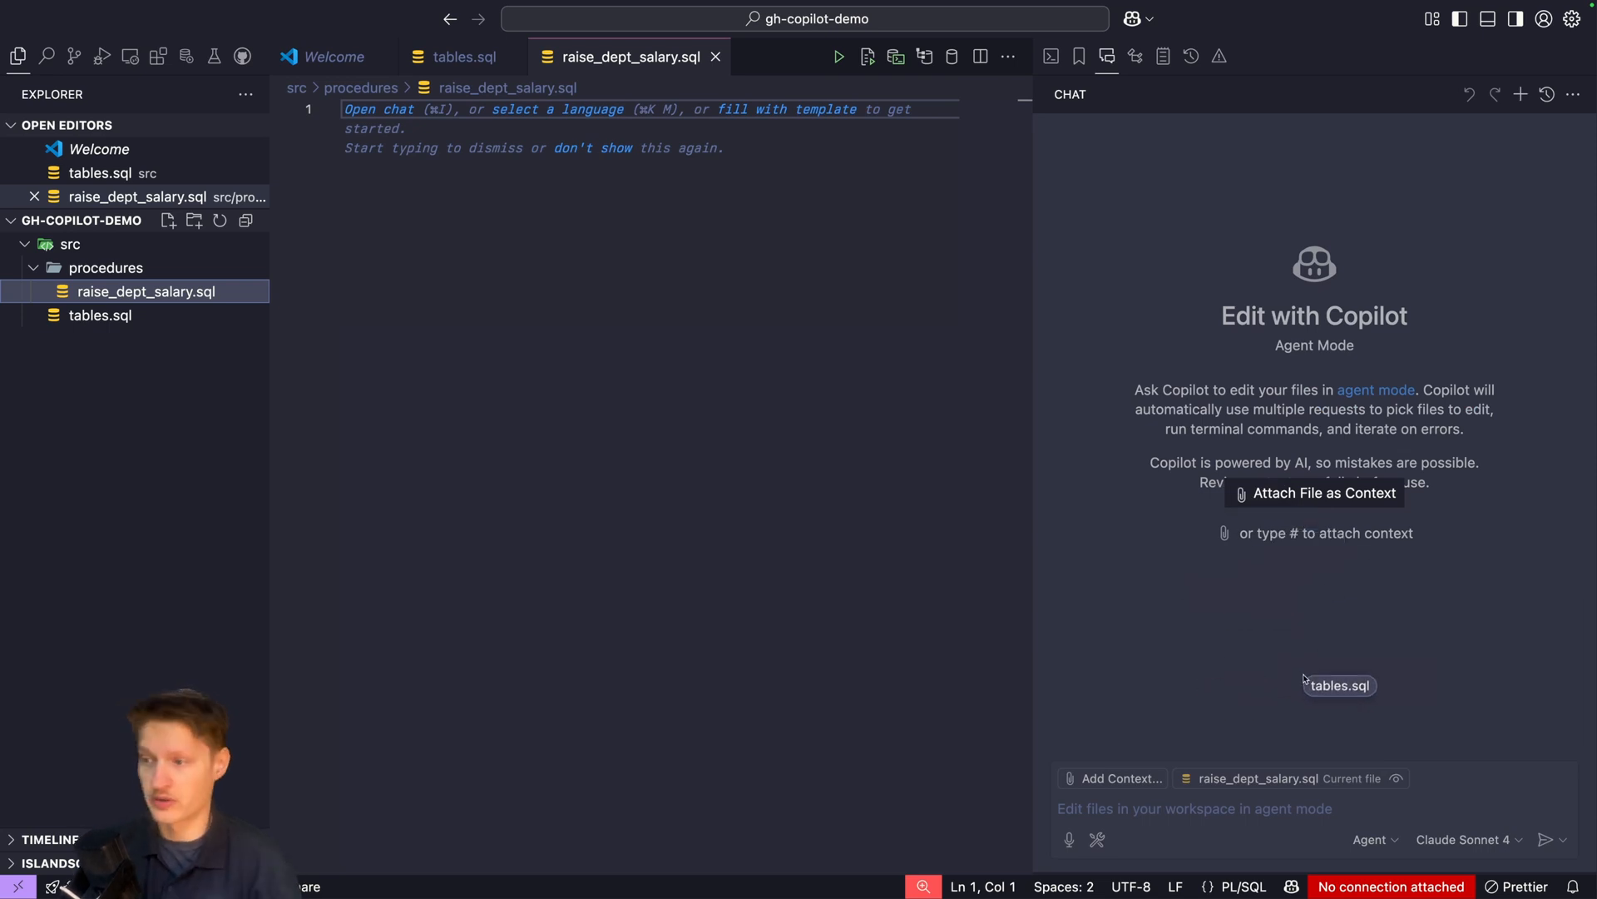
- Ask Copilot for a procedure raising salaries of all emps of a deptno by a percentage, with tables.sql attached
click(1338, 684)
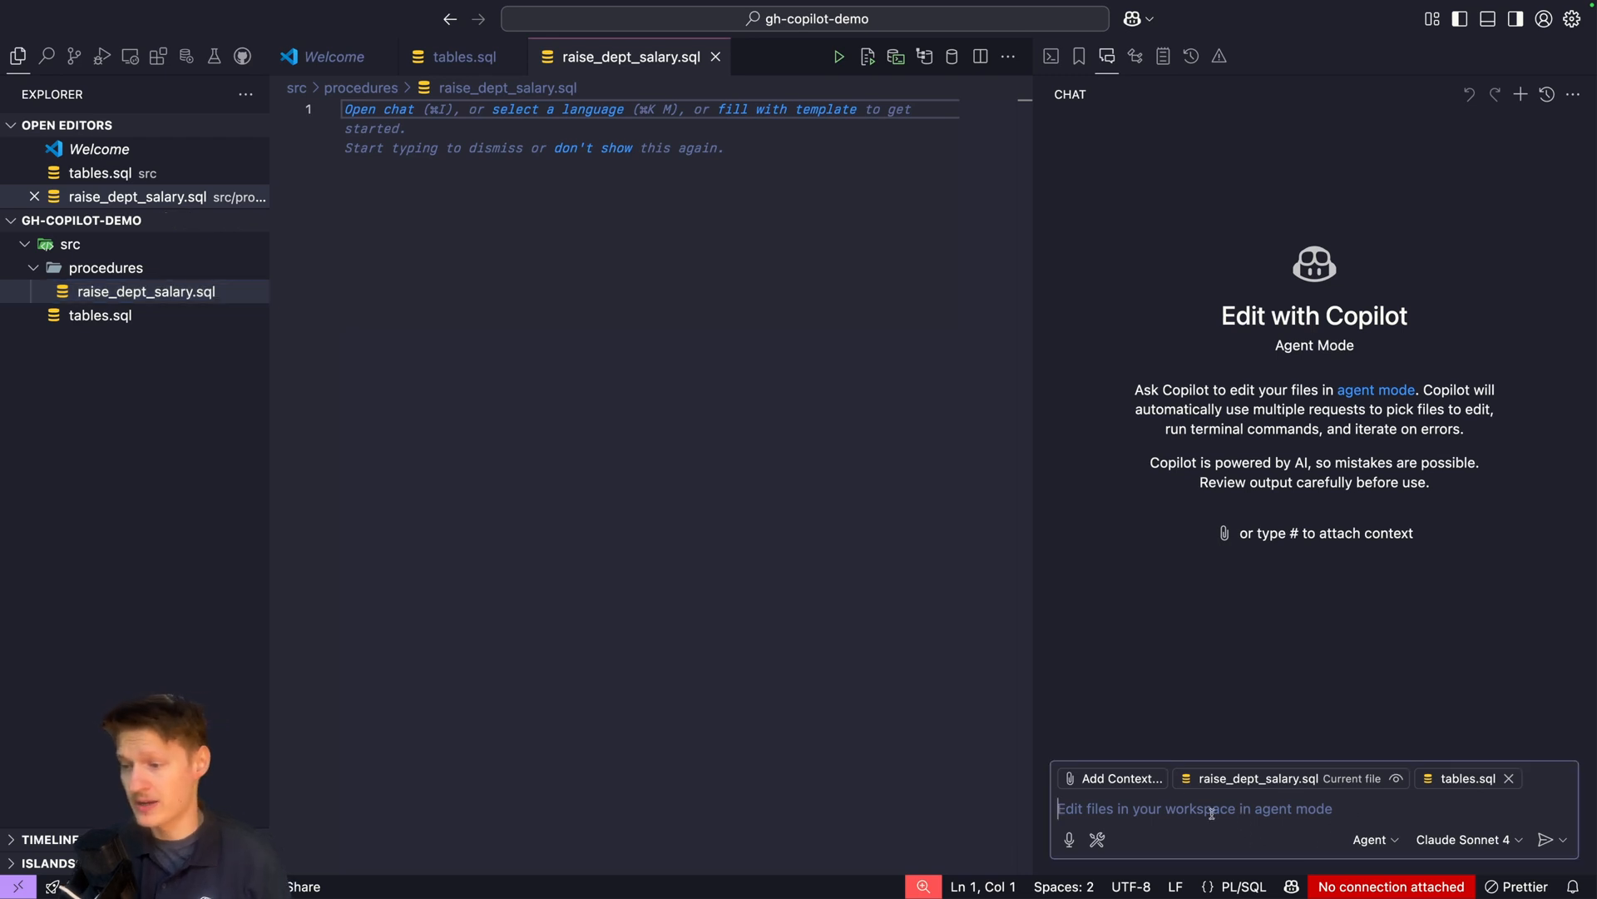
text(Please write a procedure that raises the salary of all emps of a specific deptno by a given pct.)
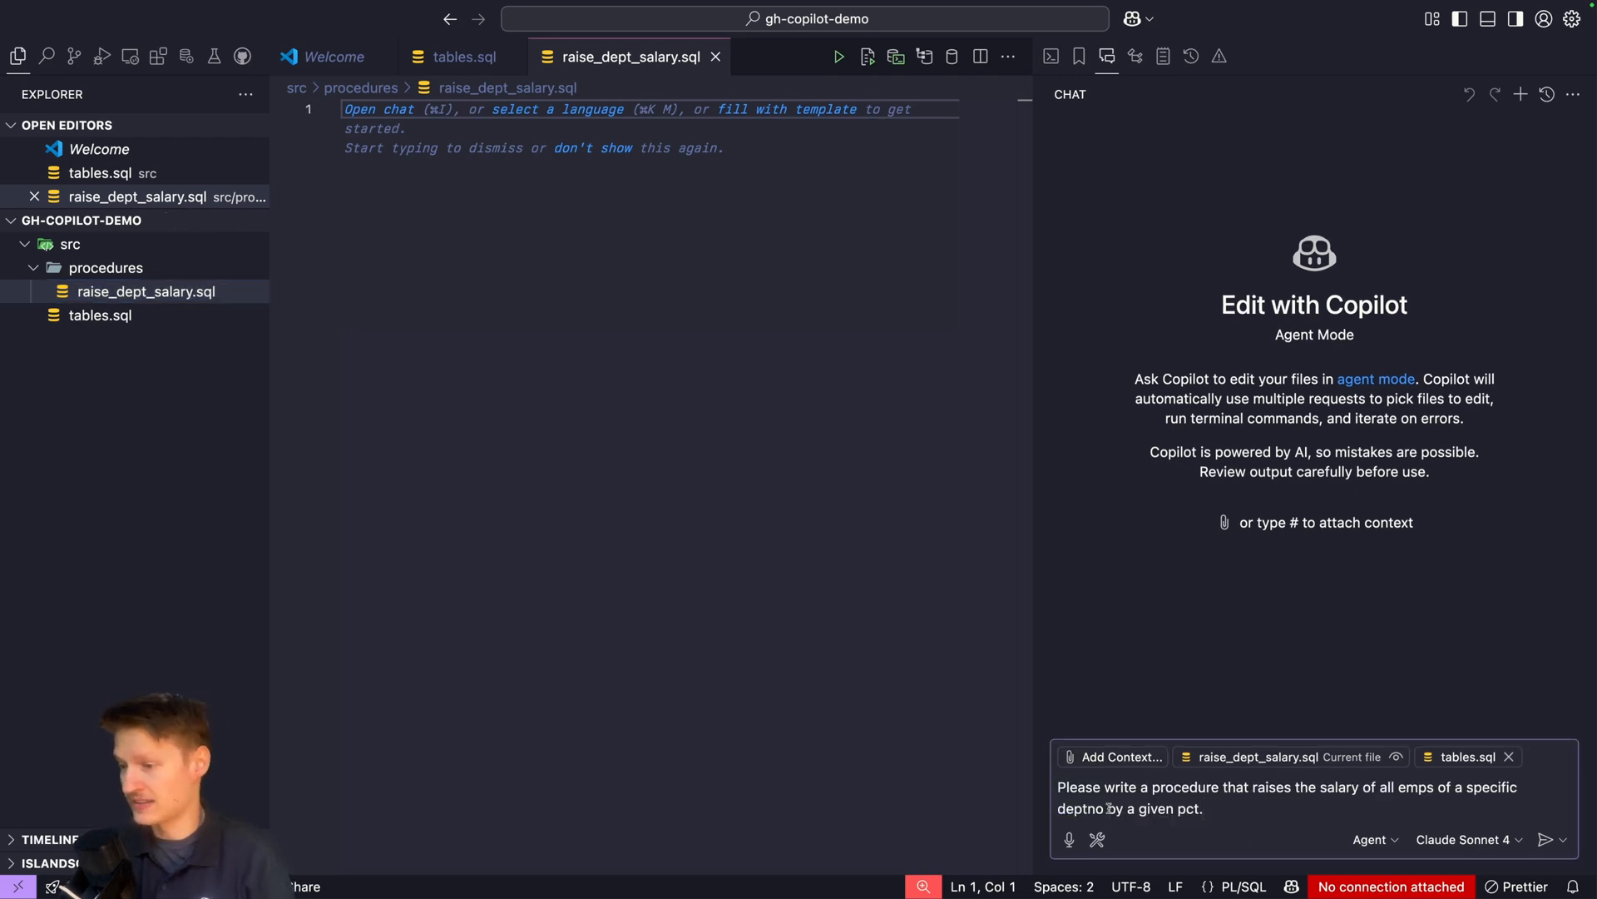
double_click(1078, 787)
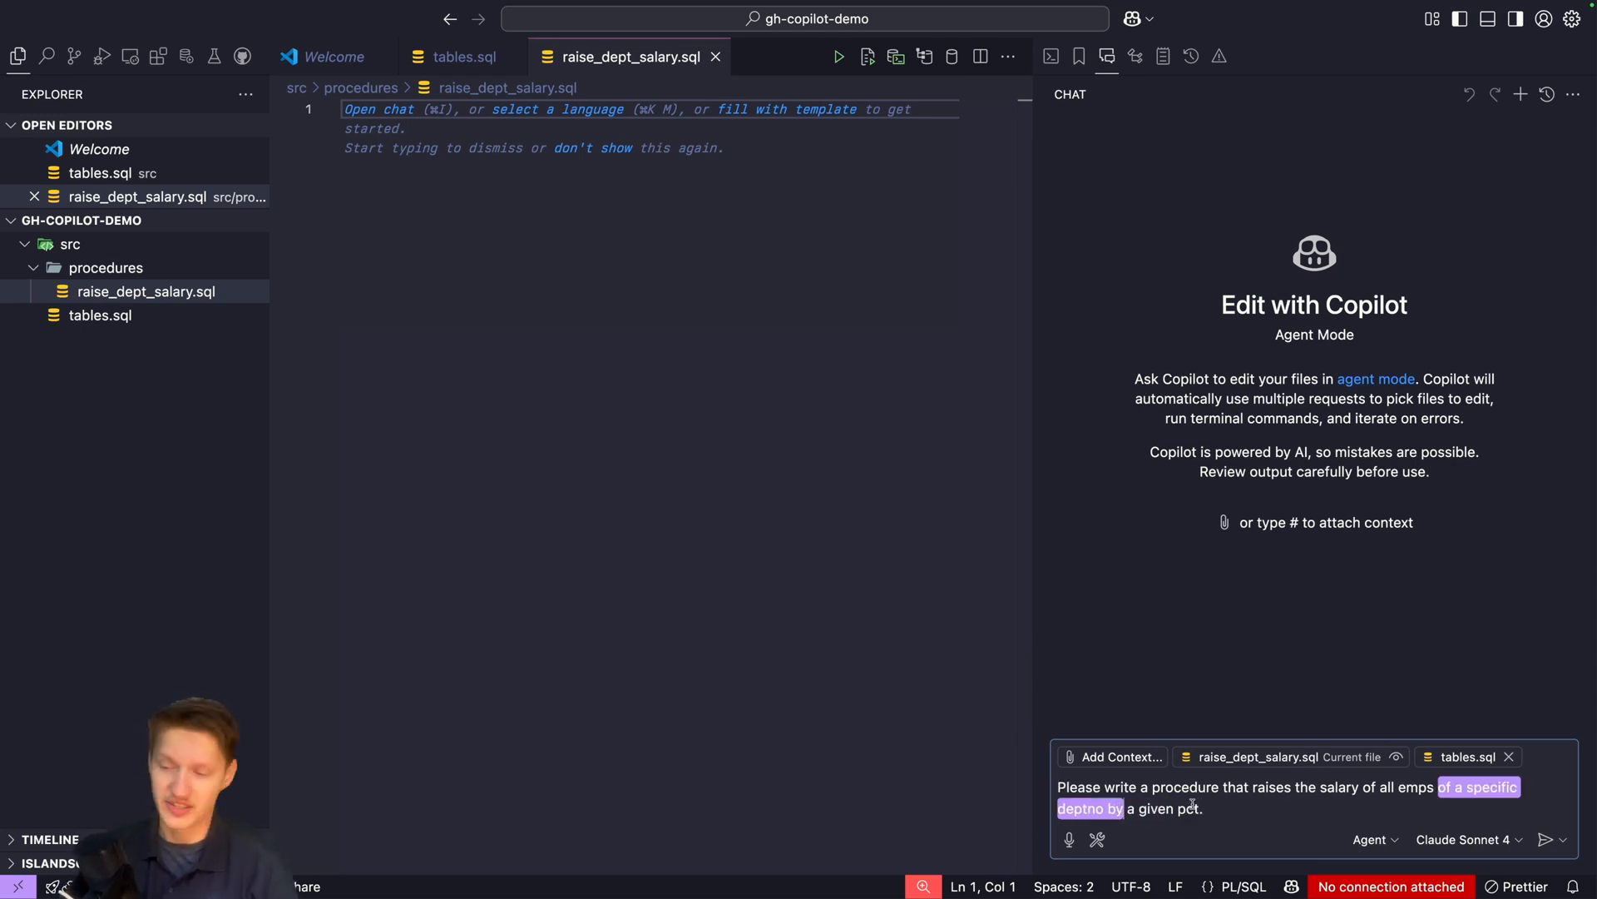
click(1546, 839)
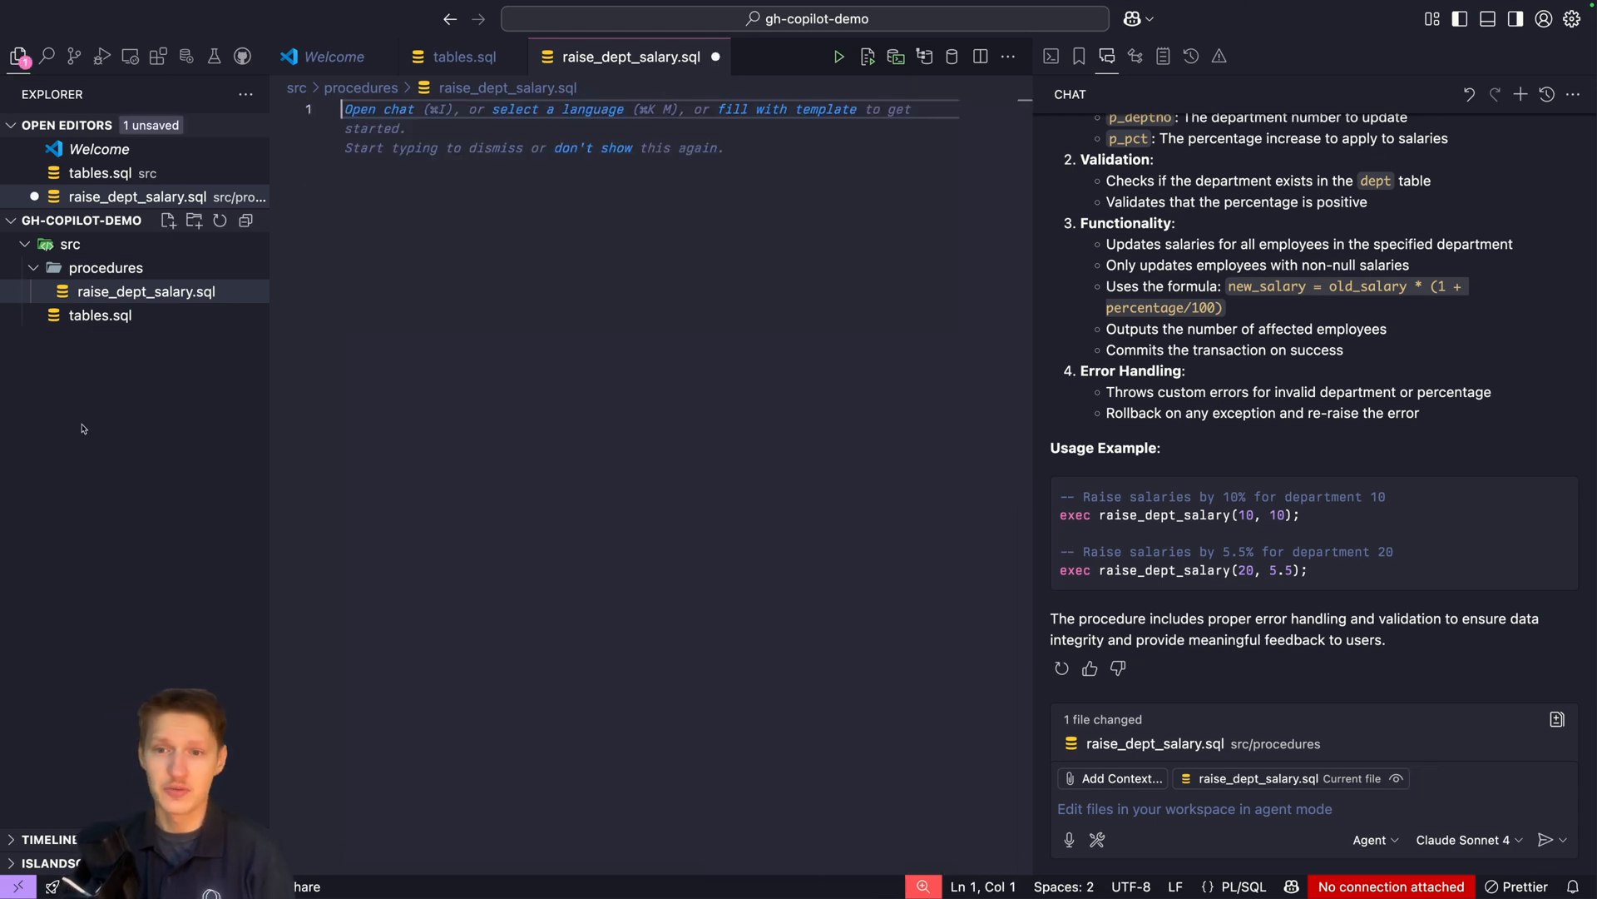
- Create copilot-instructions.md inside the .github folder for the PL/SQL style rules
click(193, 220)
text(.github/)
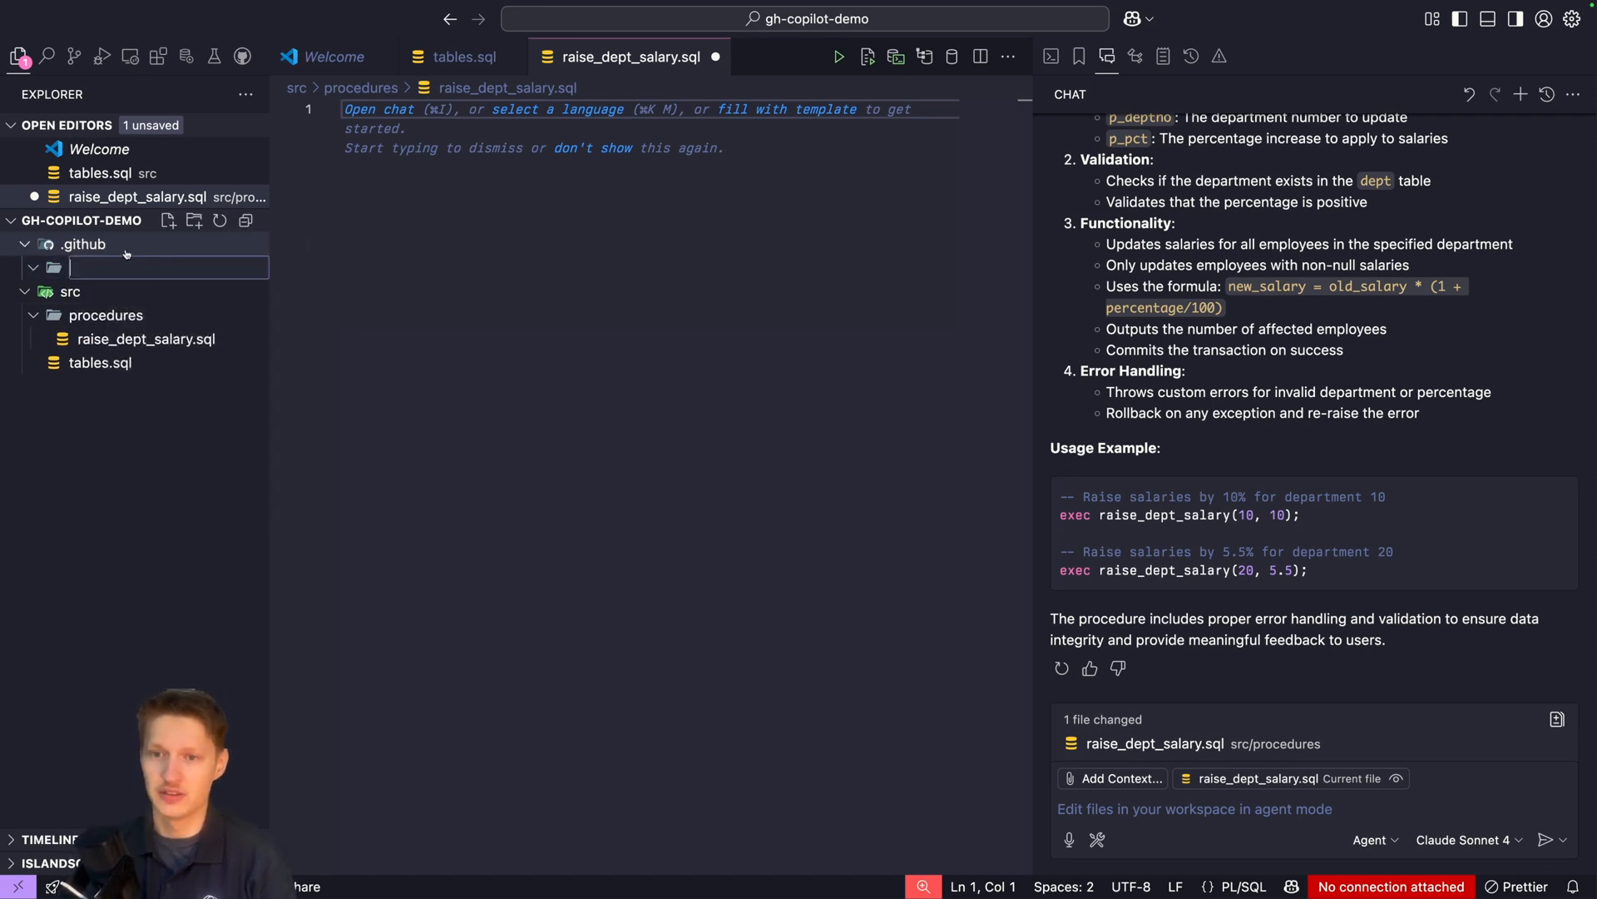
text(copilot-instructions.md)
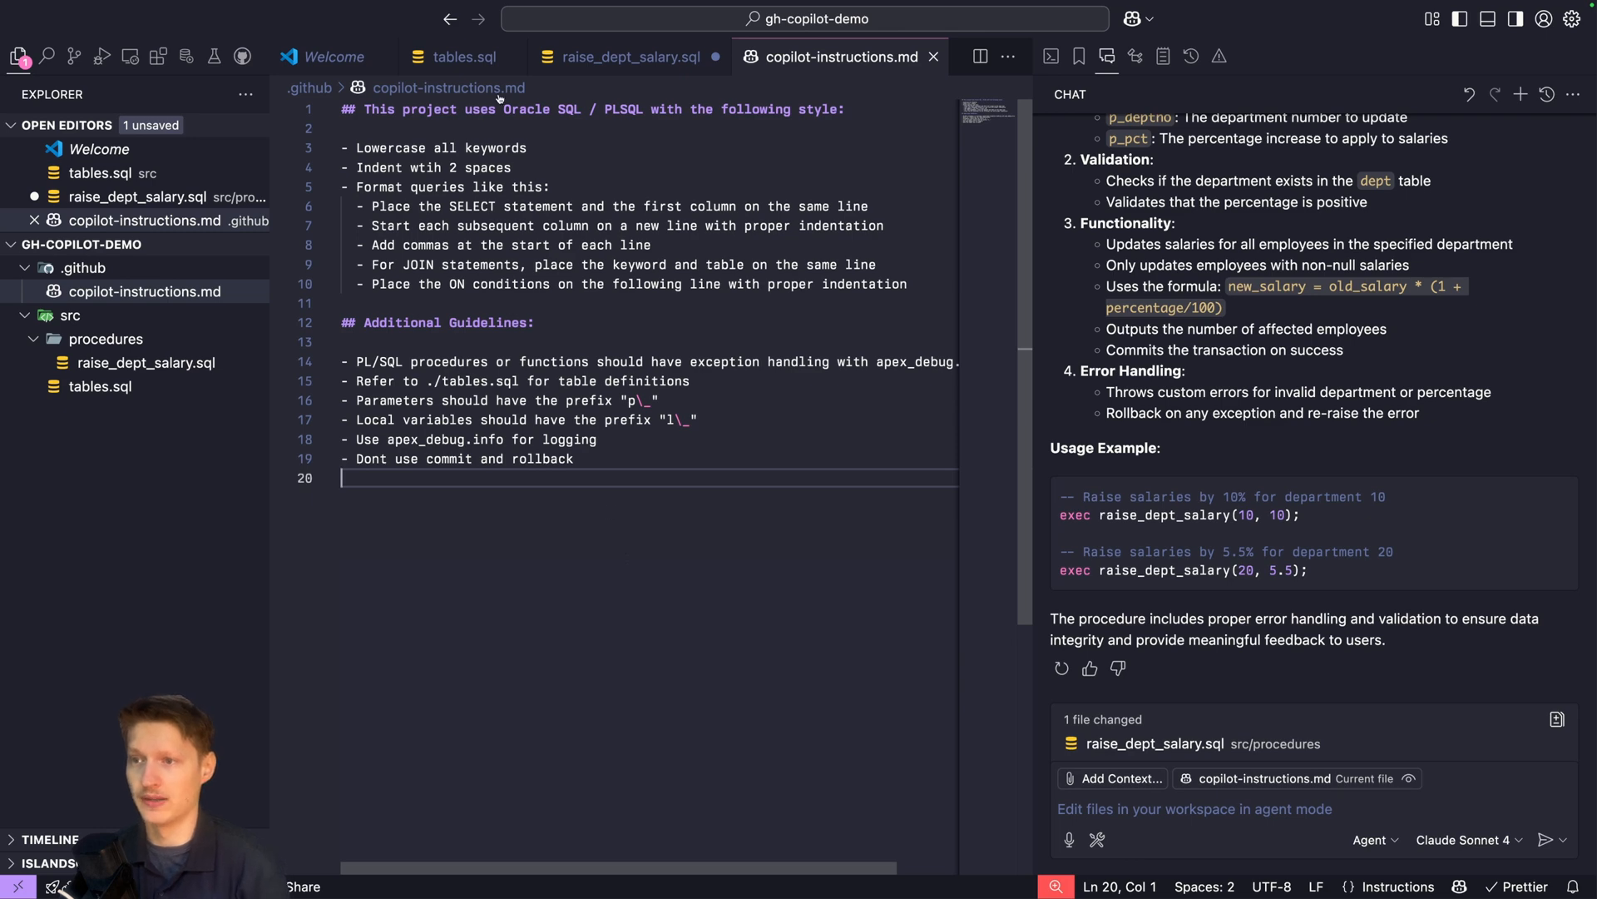
- Resend the salary-raise request in a fresh chat and review sqlerrm in the new exception handler
click(621, 57)
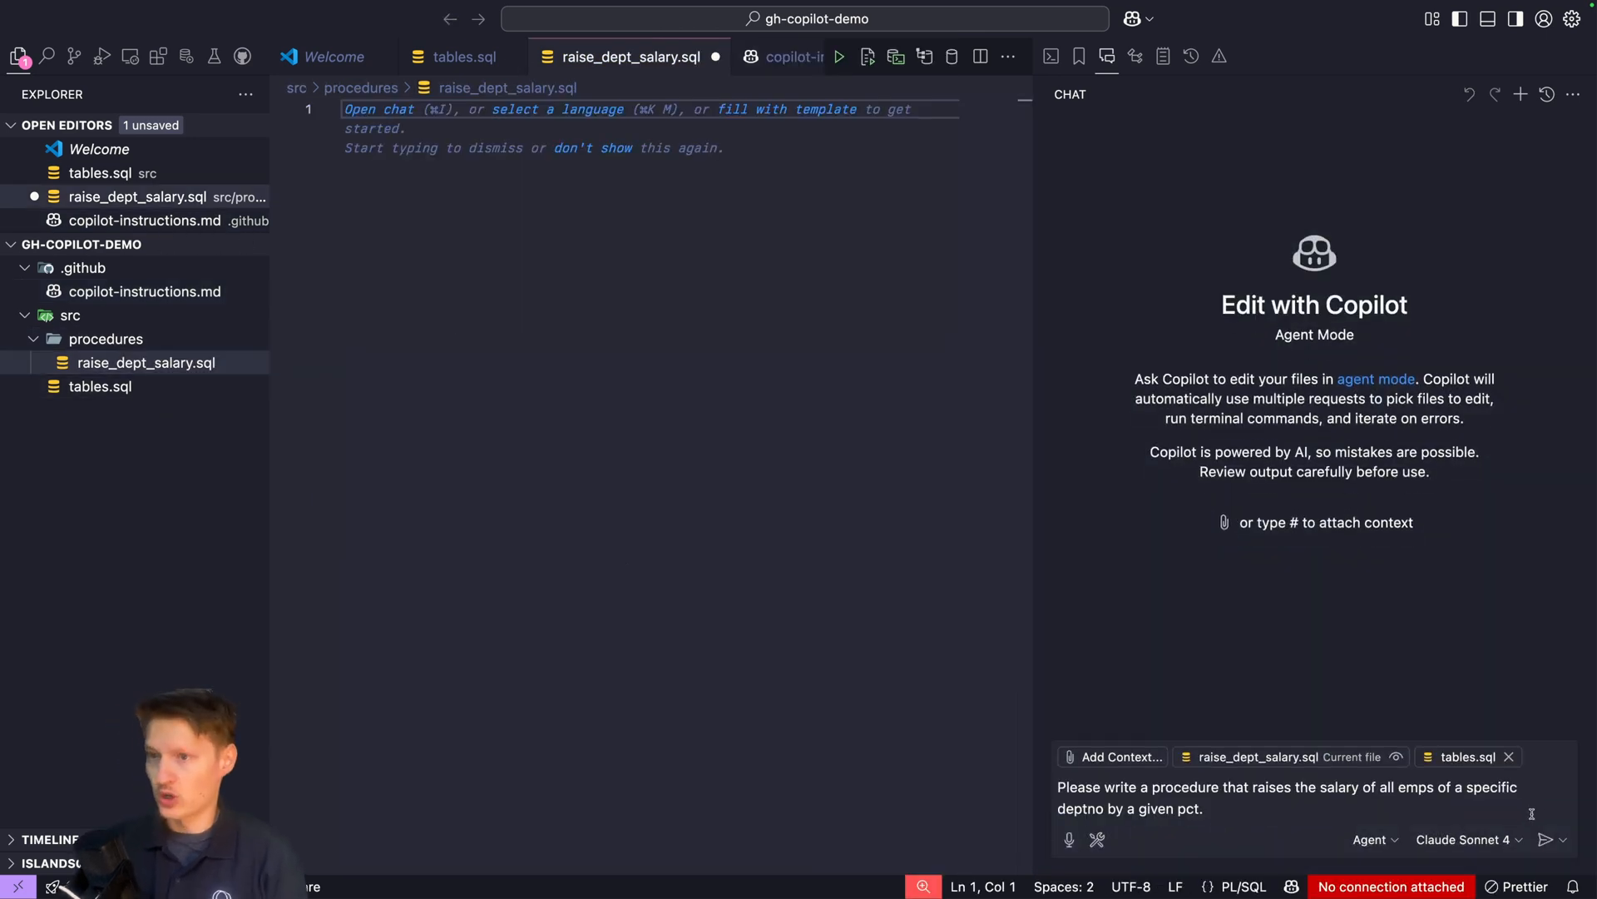
click(1549, 839)
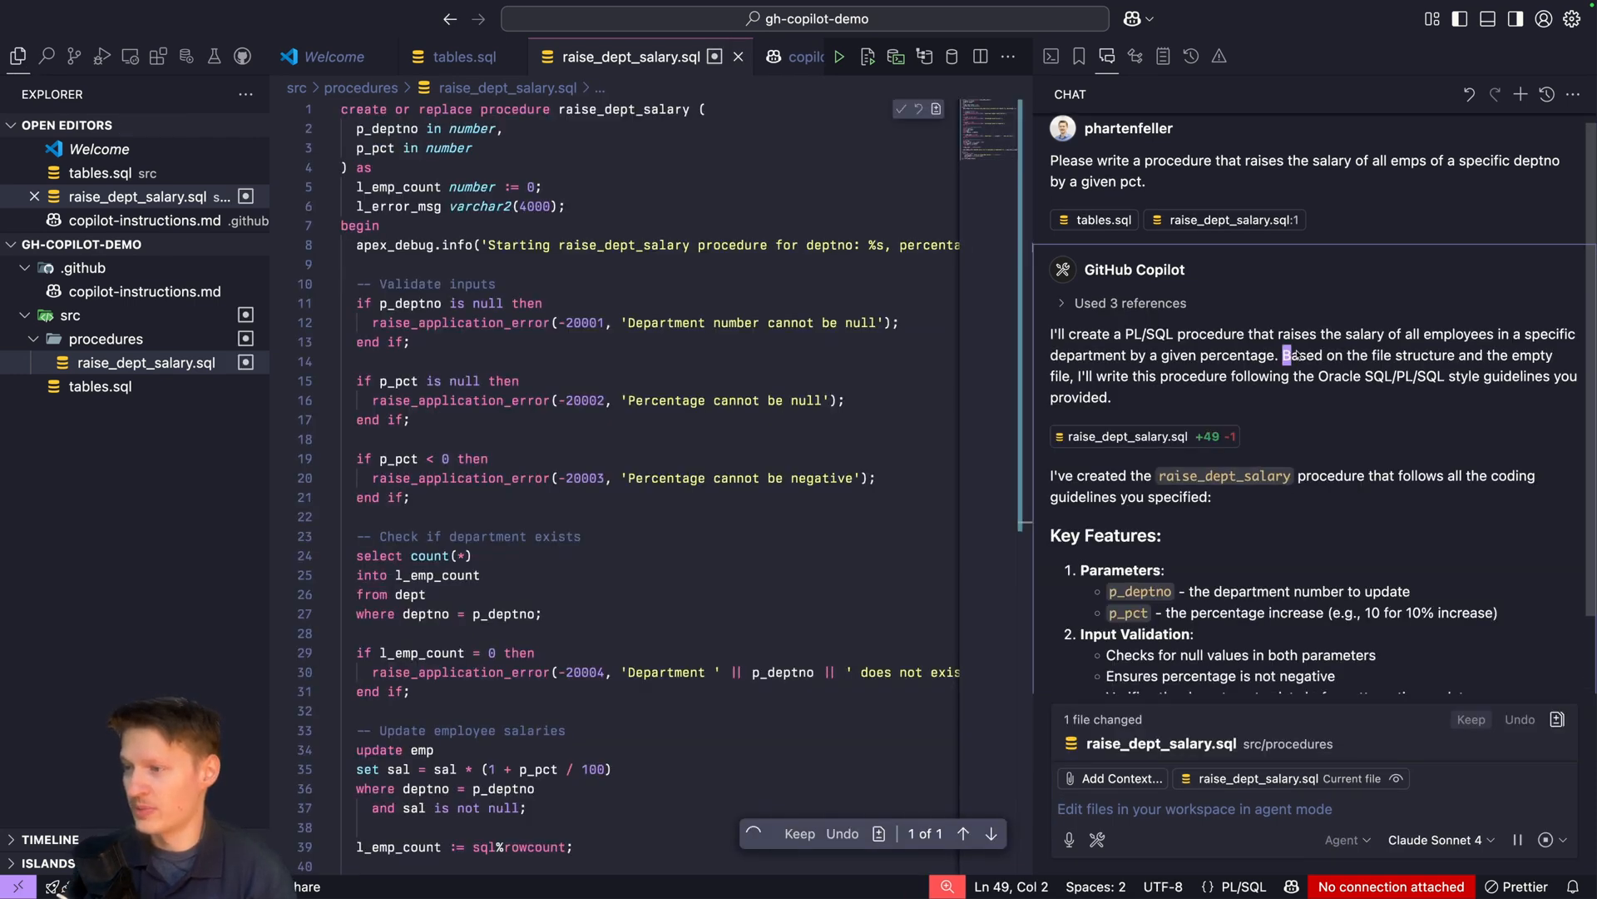
drag(1282, 355, 1308, 384)
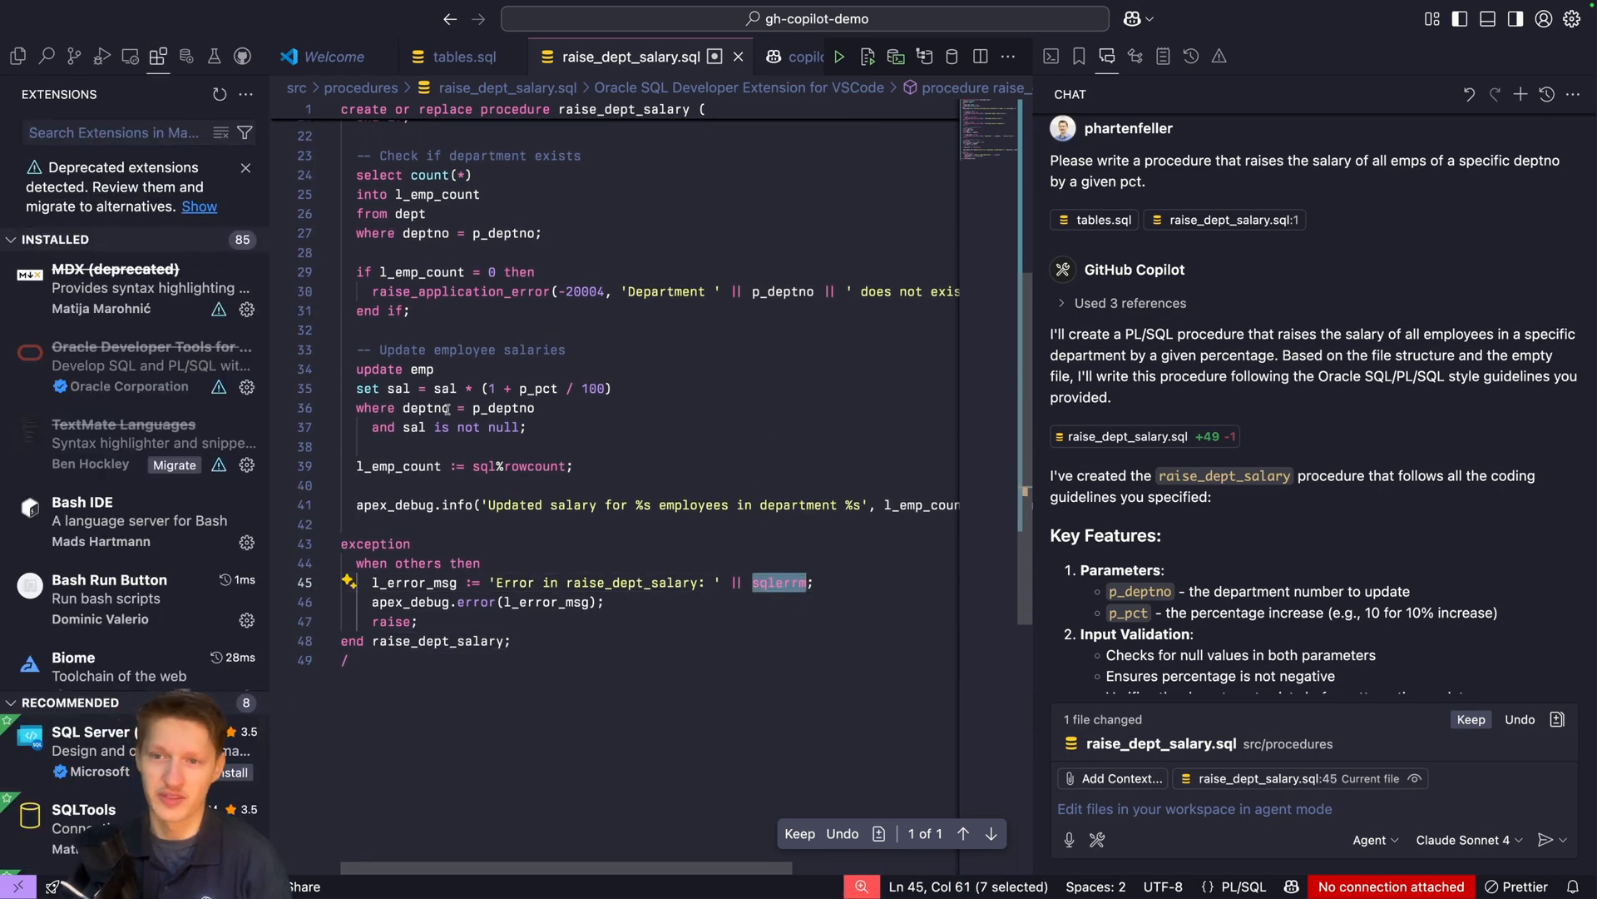
- Enable the dbLinter extension, see its two reported issues, and undo Copilot's generated code
text(dblinter)
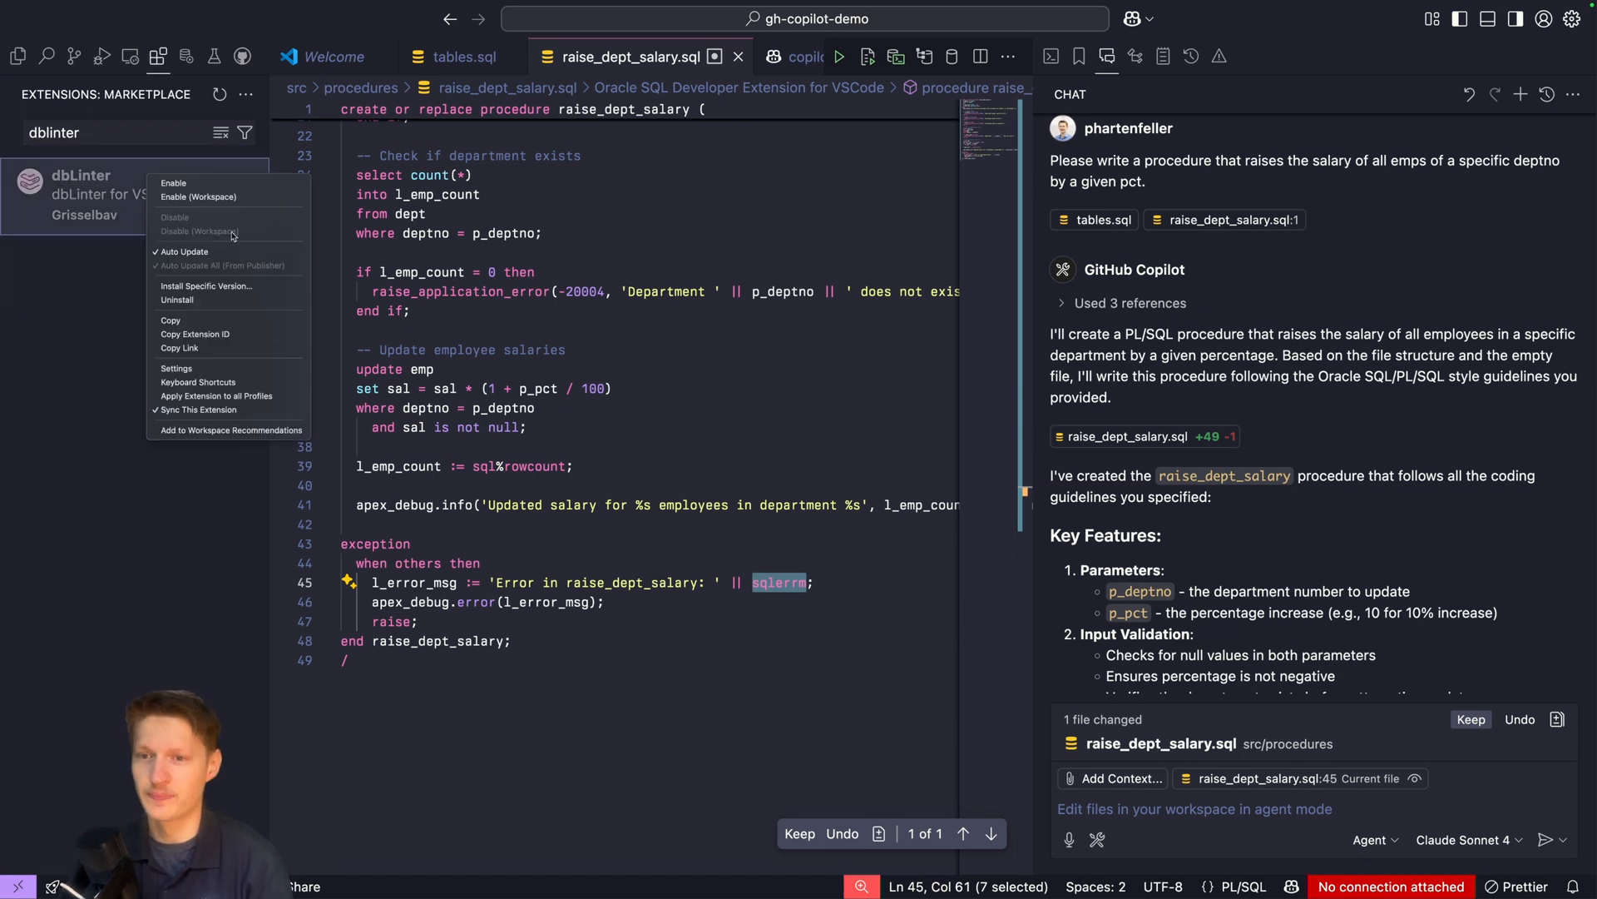
click(173, 183)
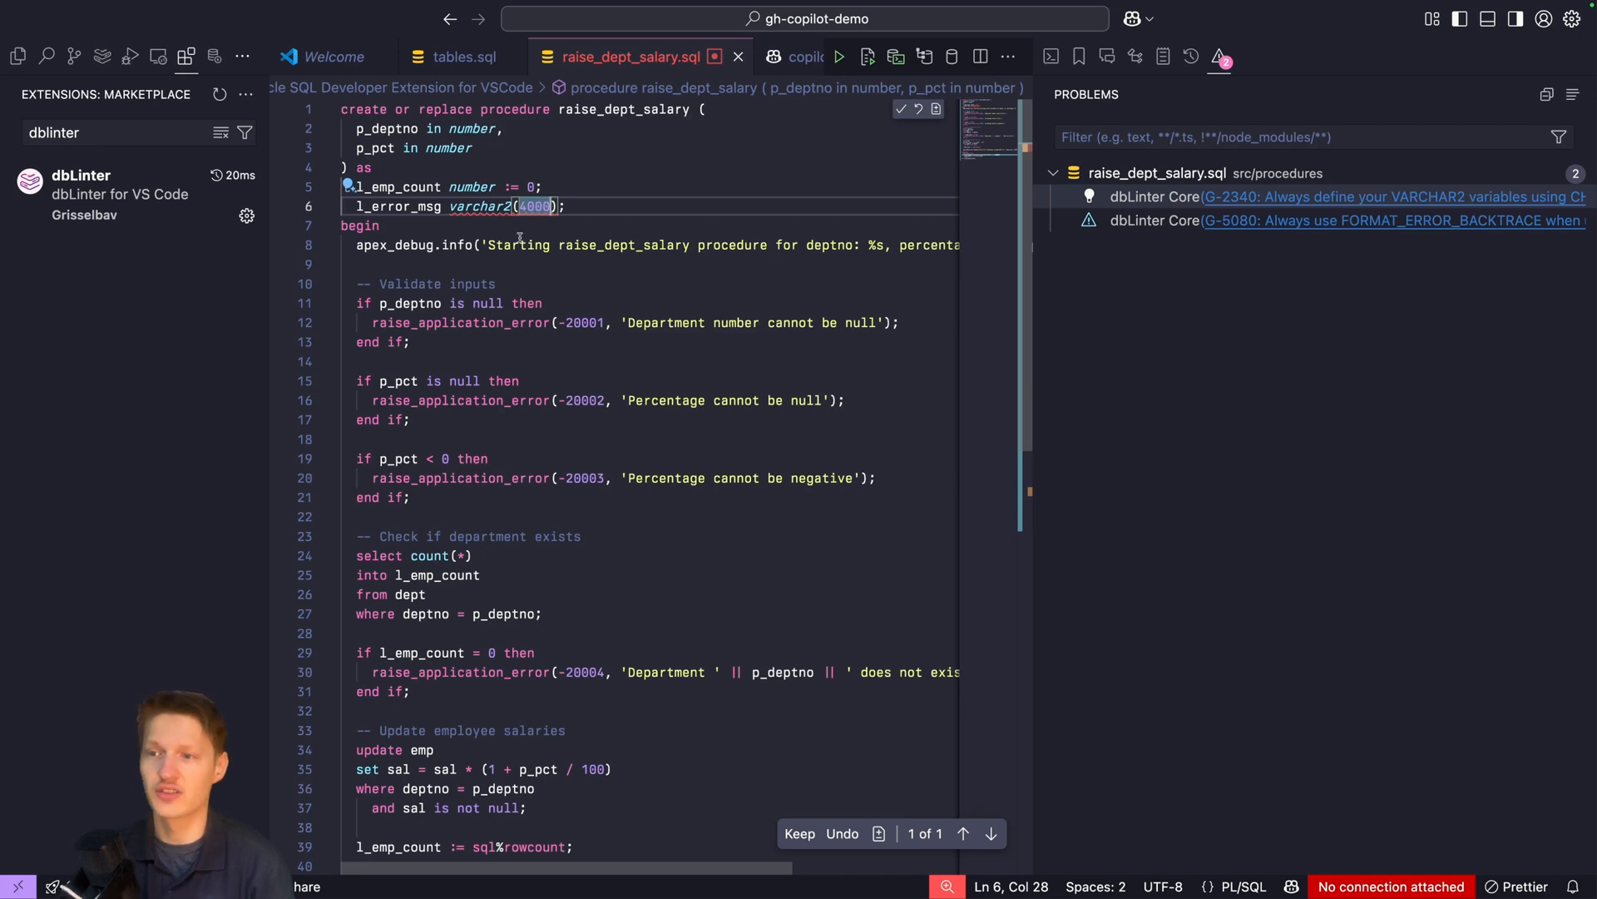
scroll(down, 3)
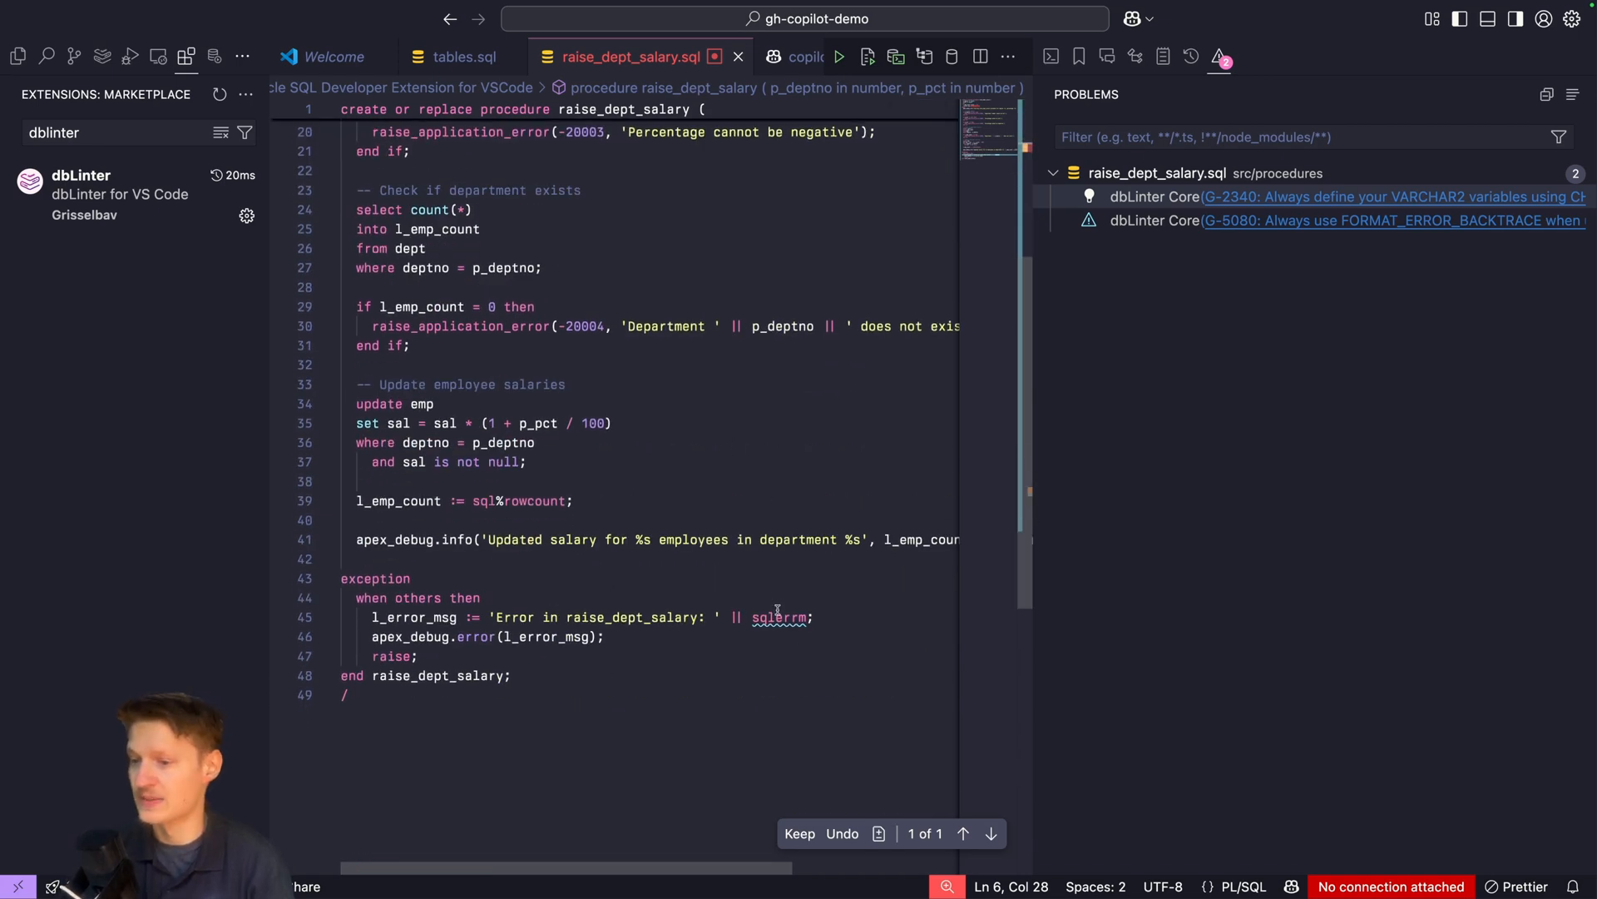
click(780, 618)
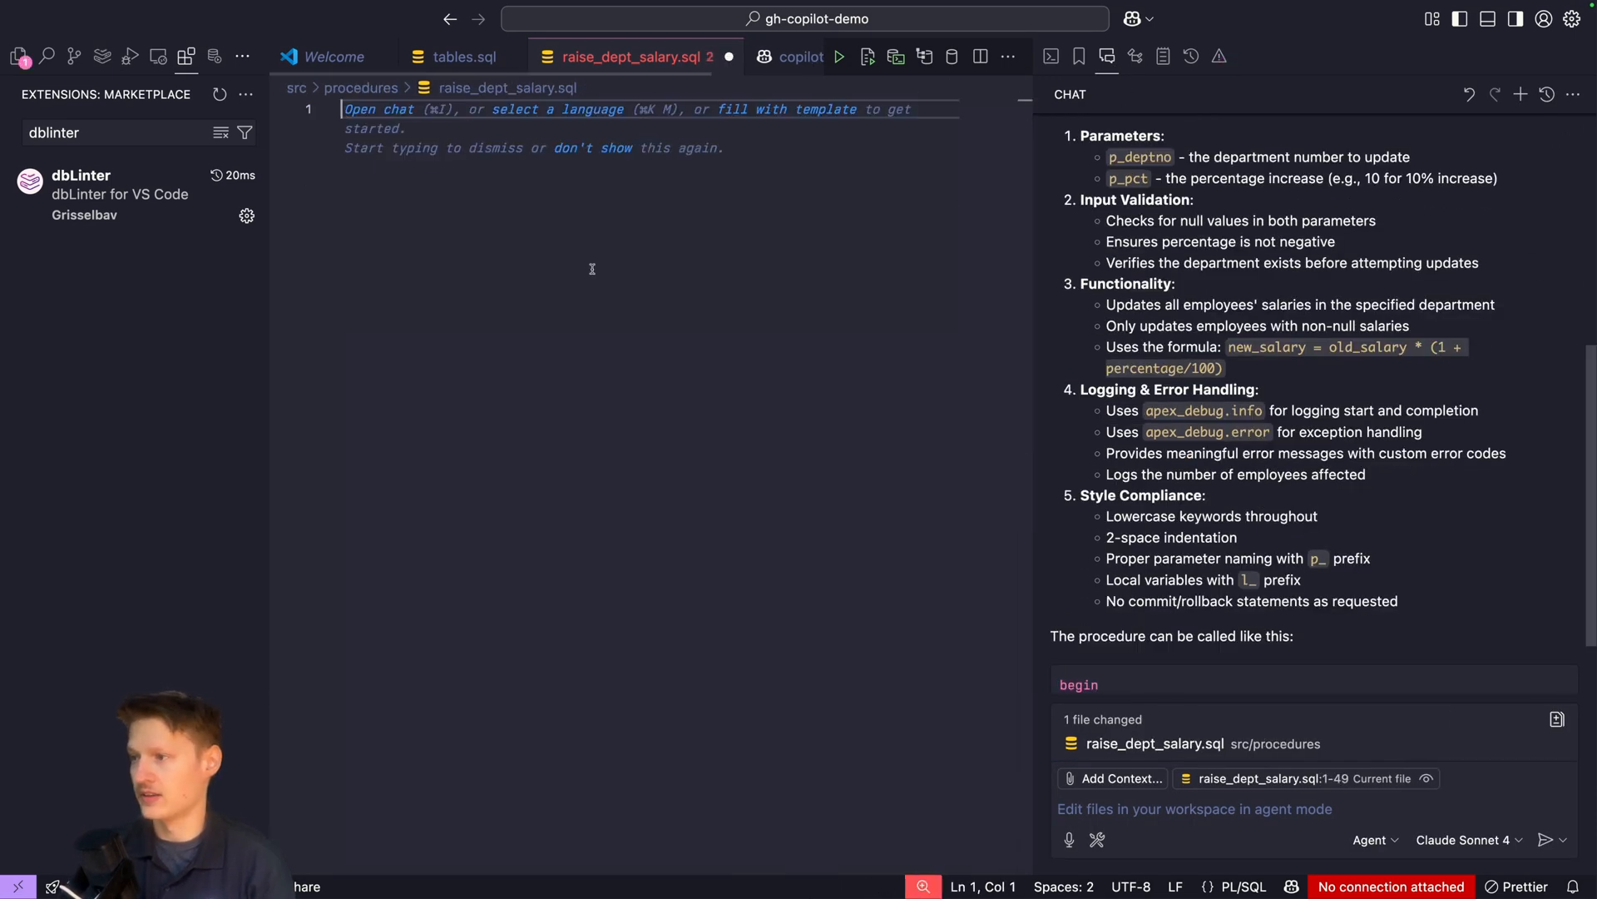
- Regenerate the procedure so dbLinter is clean and inspect the l_dept_name variable usage
click(1519, 93)
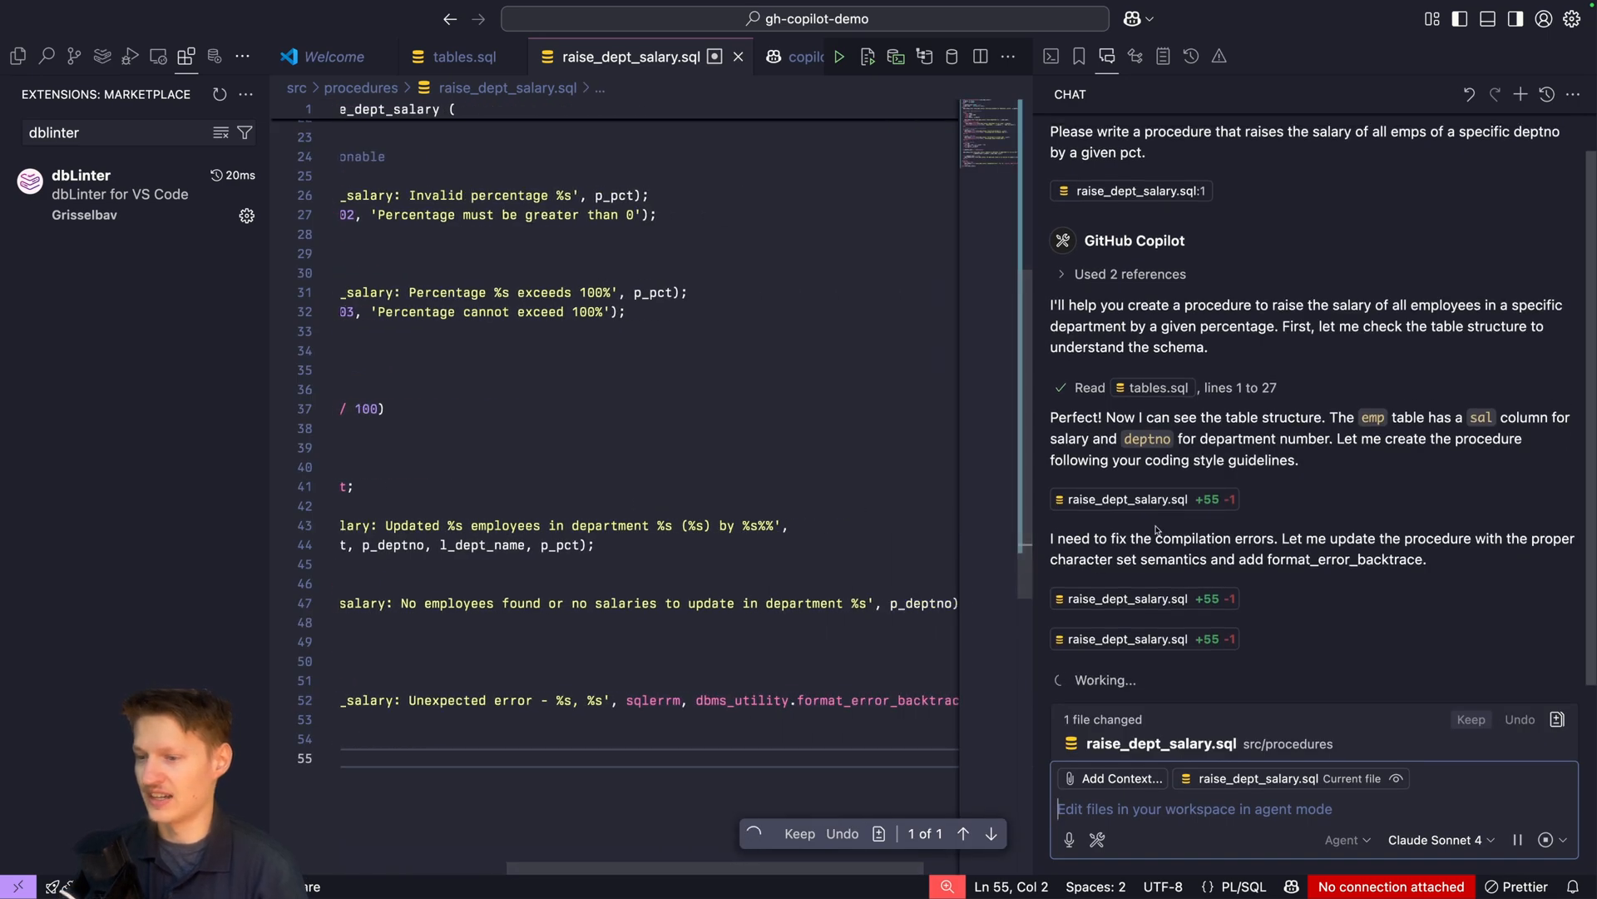
drag(1083, 537, 1368, 538)
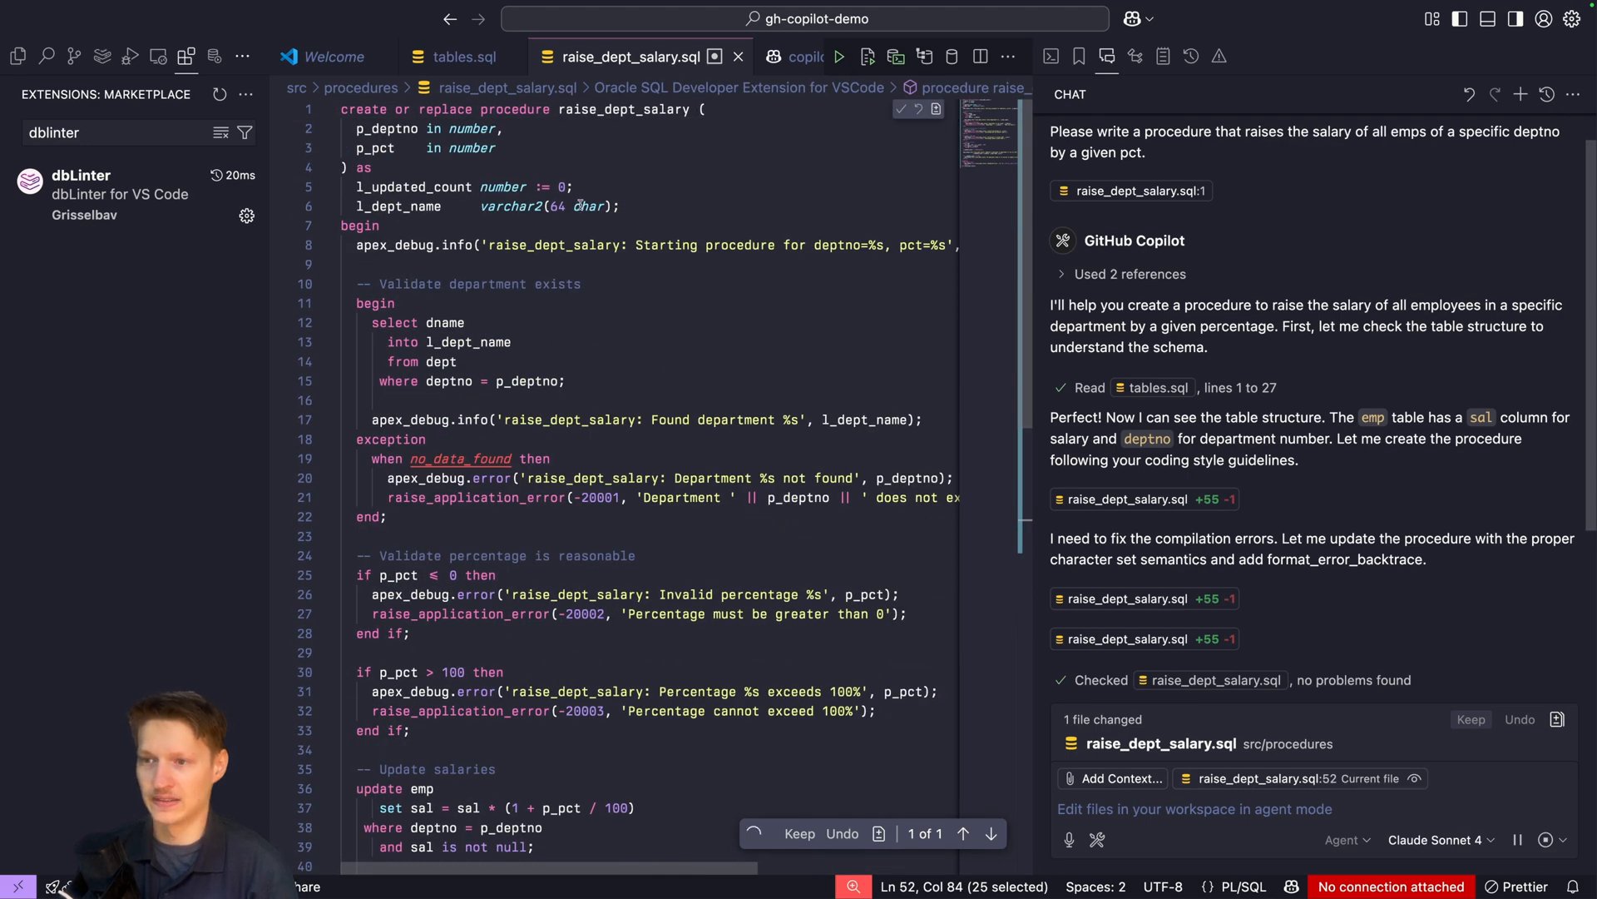
click(470, 342)
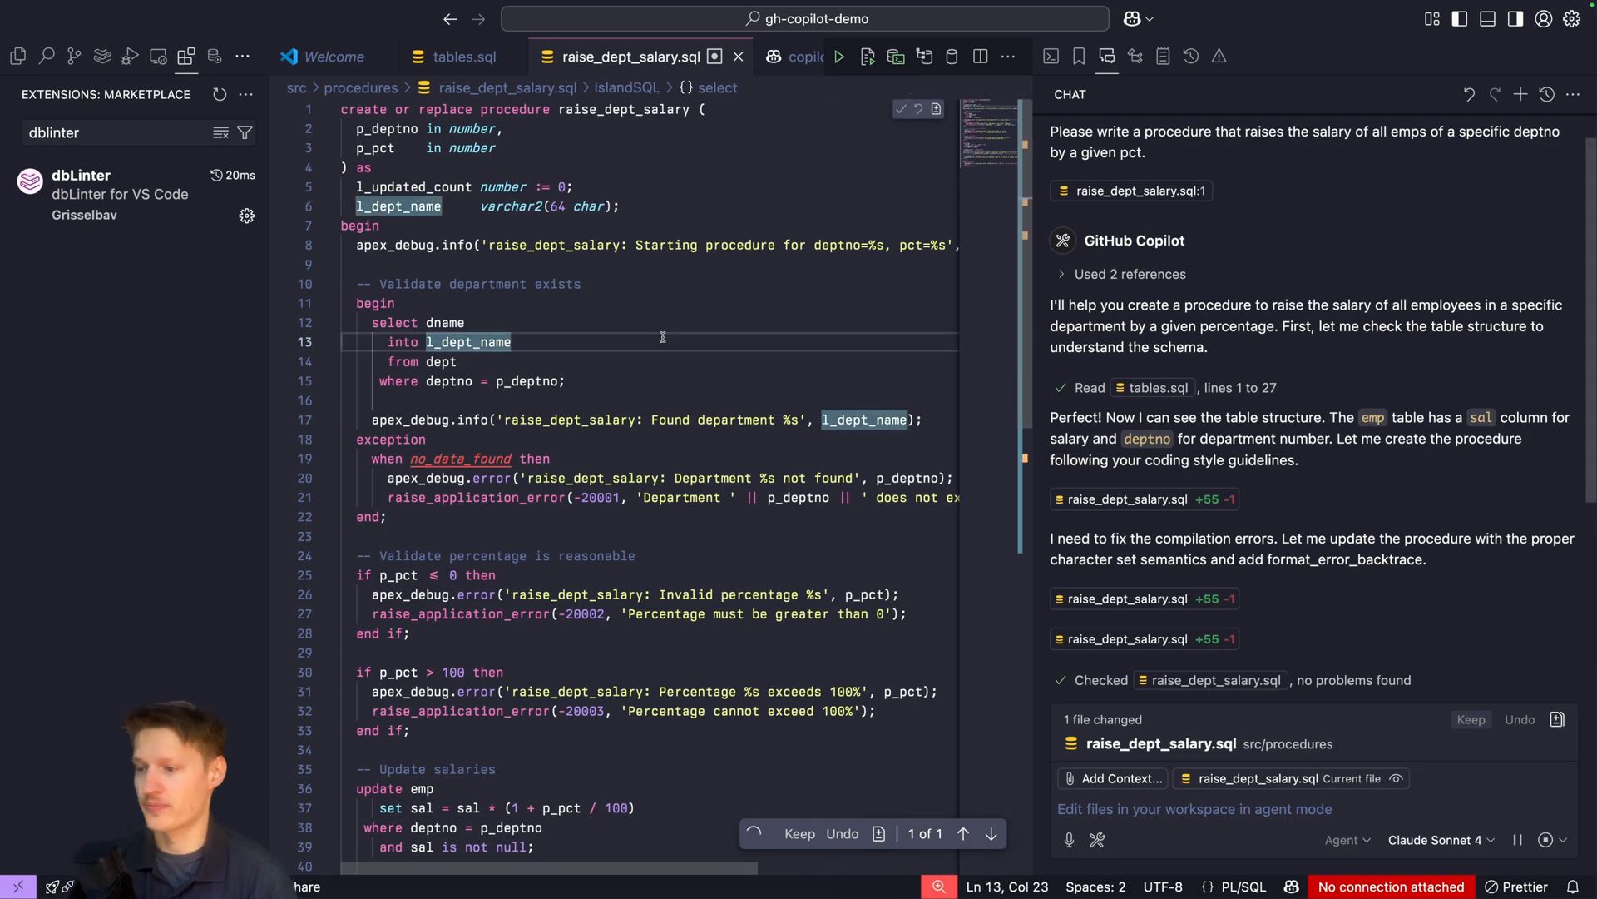
scroll(down, 3)
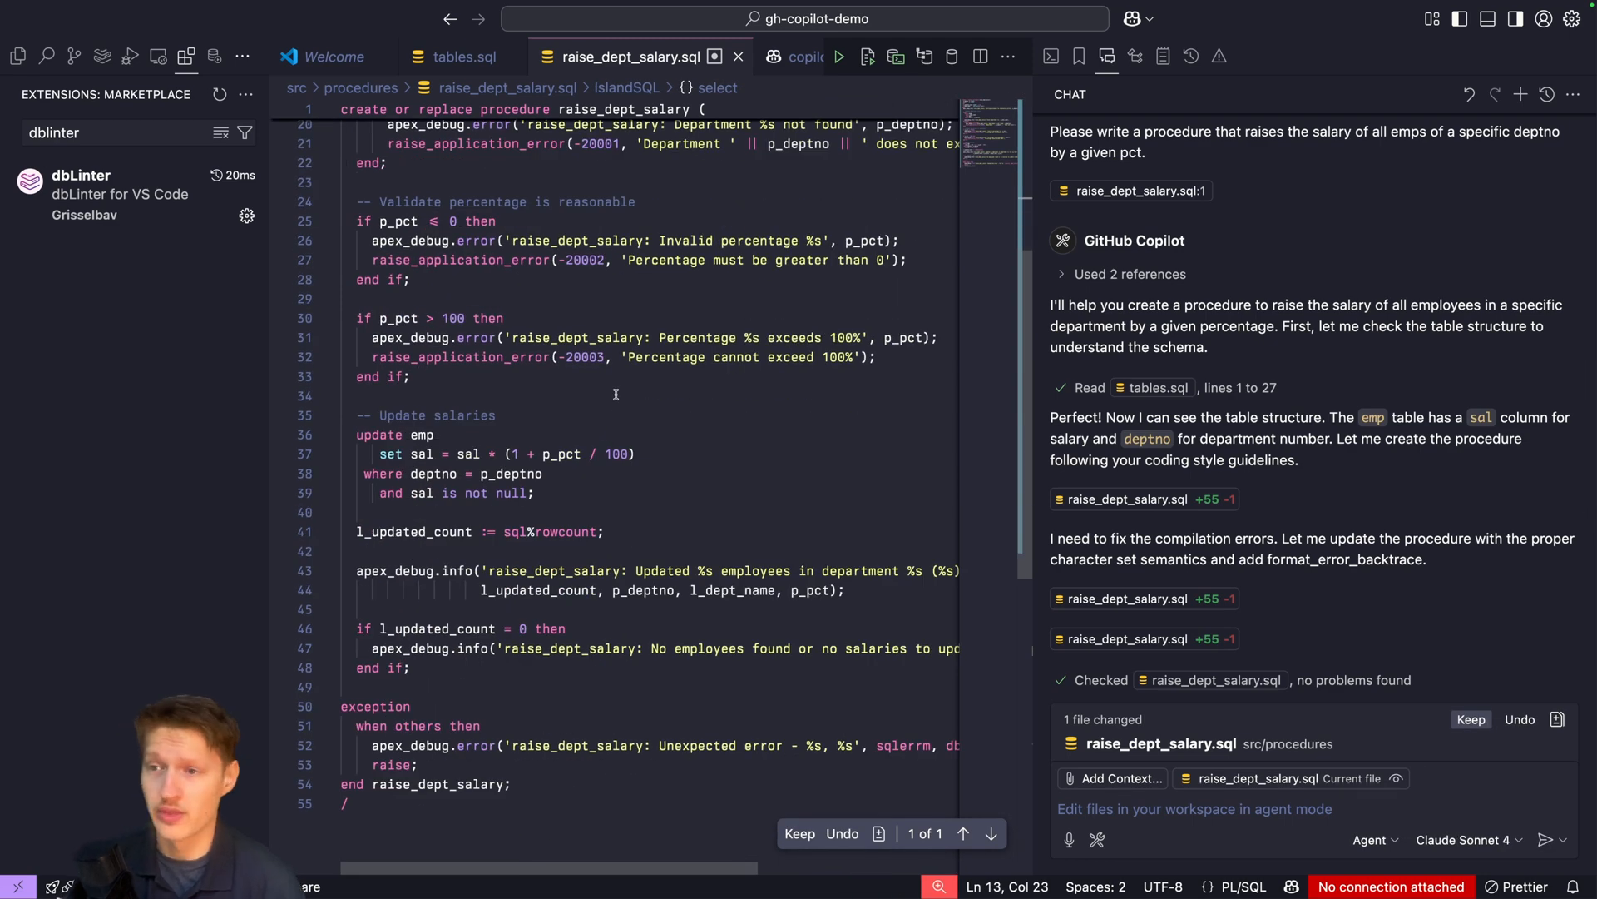